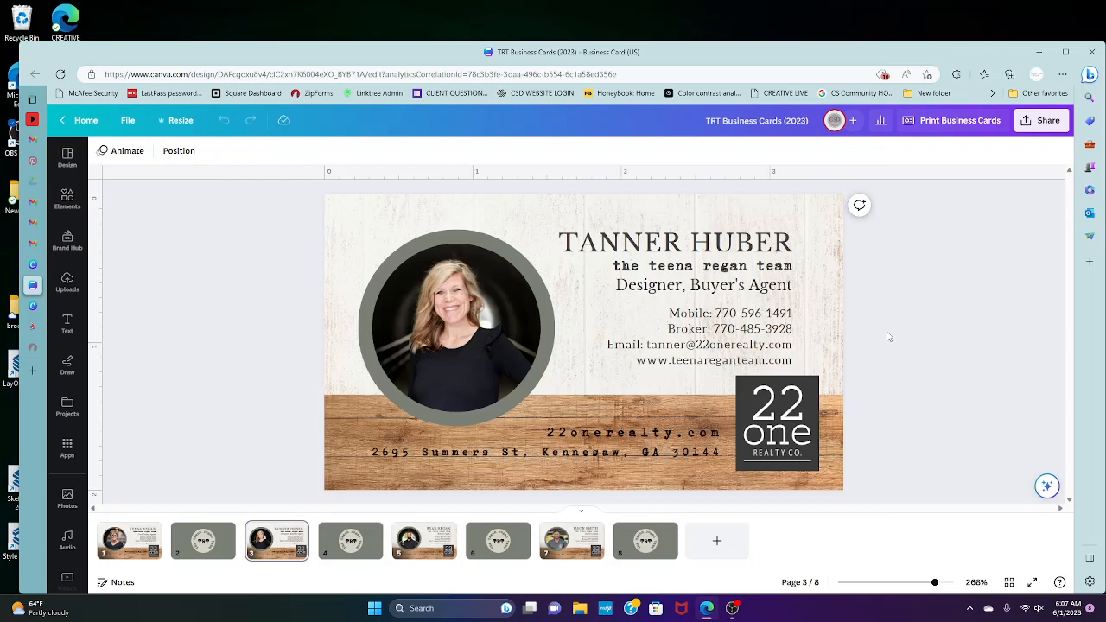
mouse_move(867, 213)
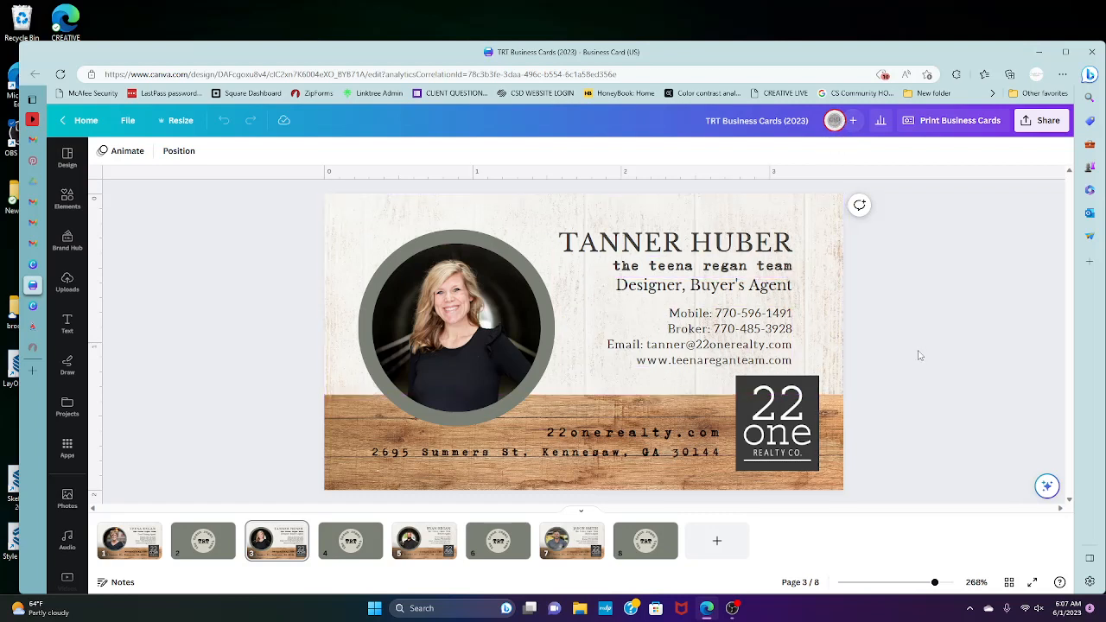
mouse_move(277, 540)
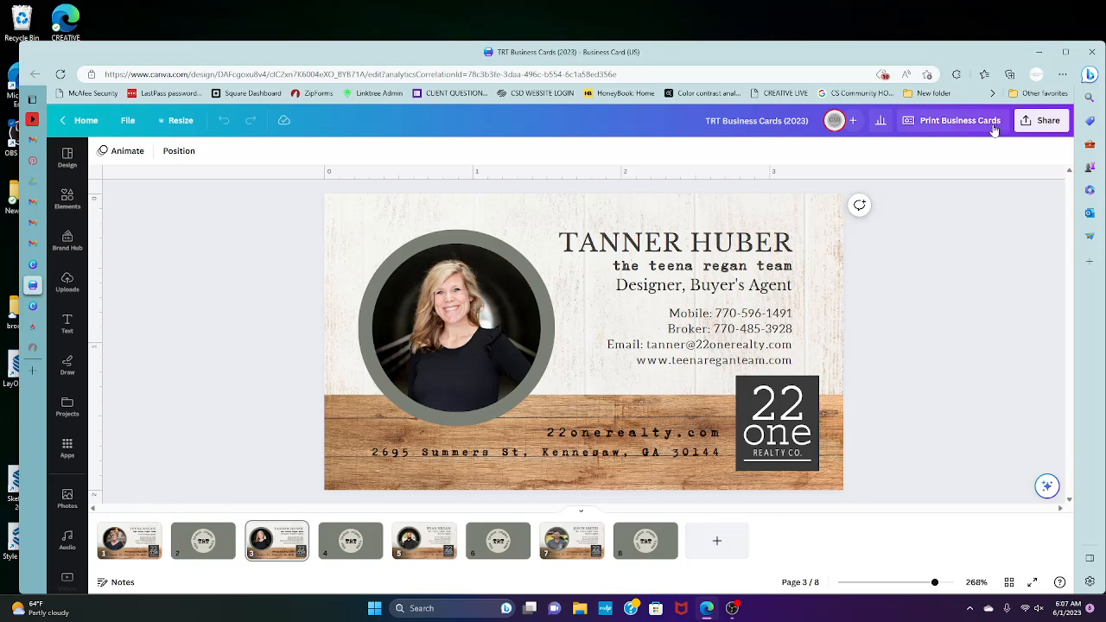
Order 50 premium matte business cards, front Page 1 and back Page 2, for $15.
left_click(959, 121)
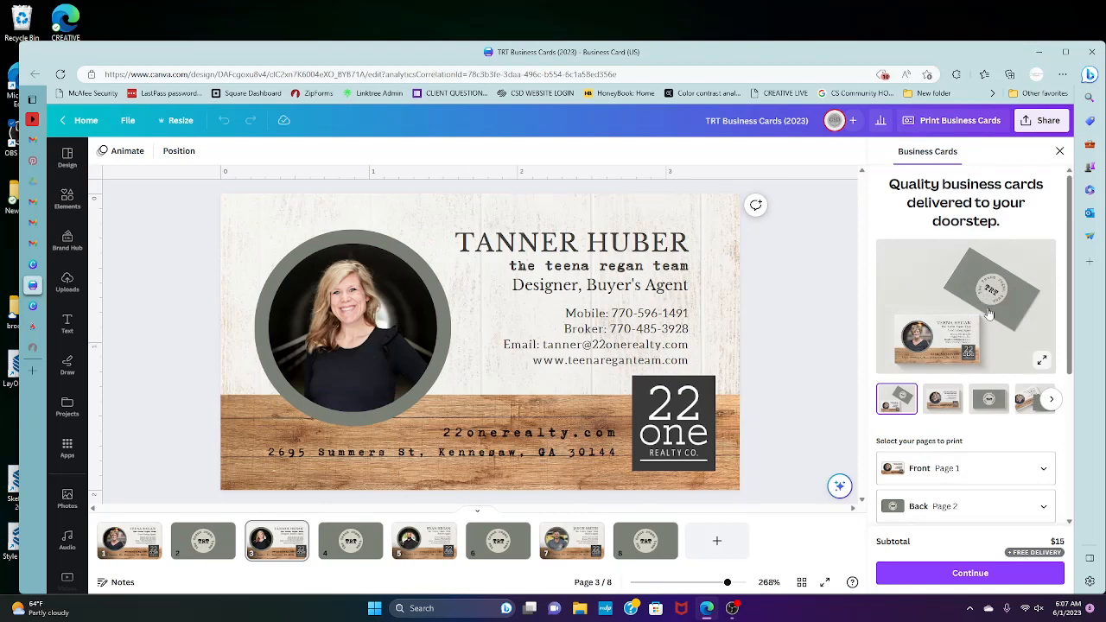
scroll("down", 3)
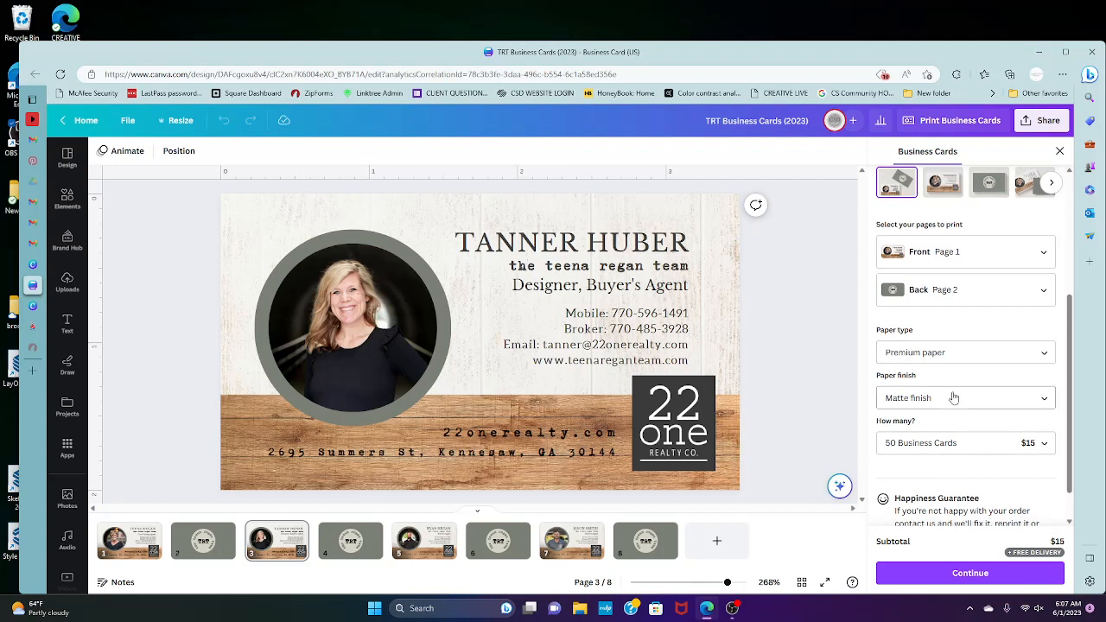
mouse_move(954, 405)
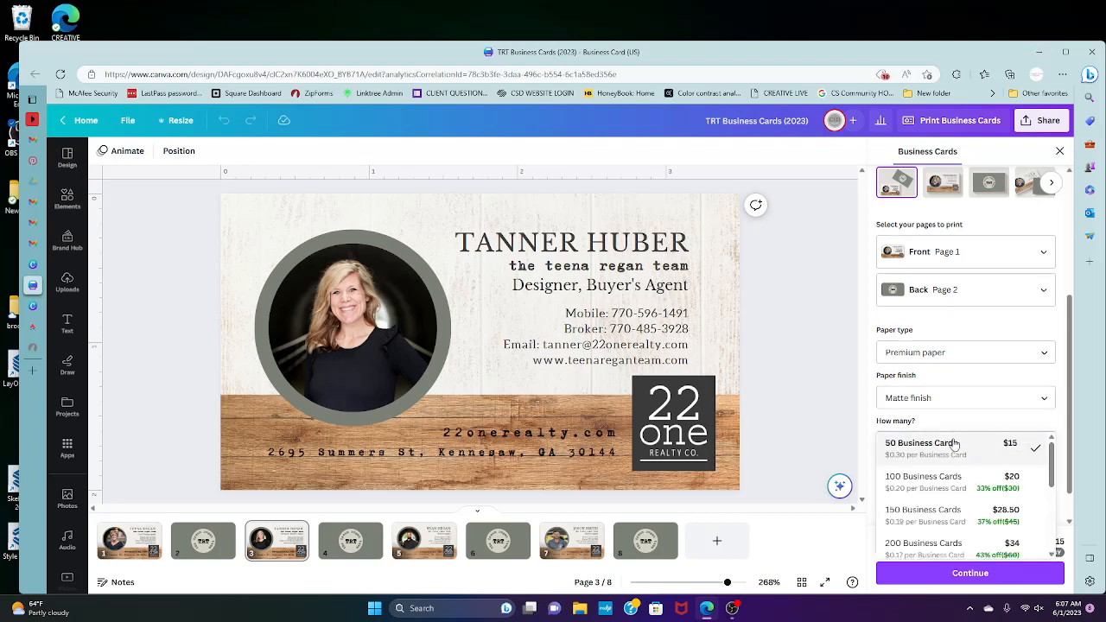
left_click(922, 476)
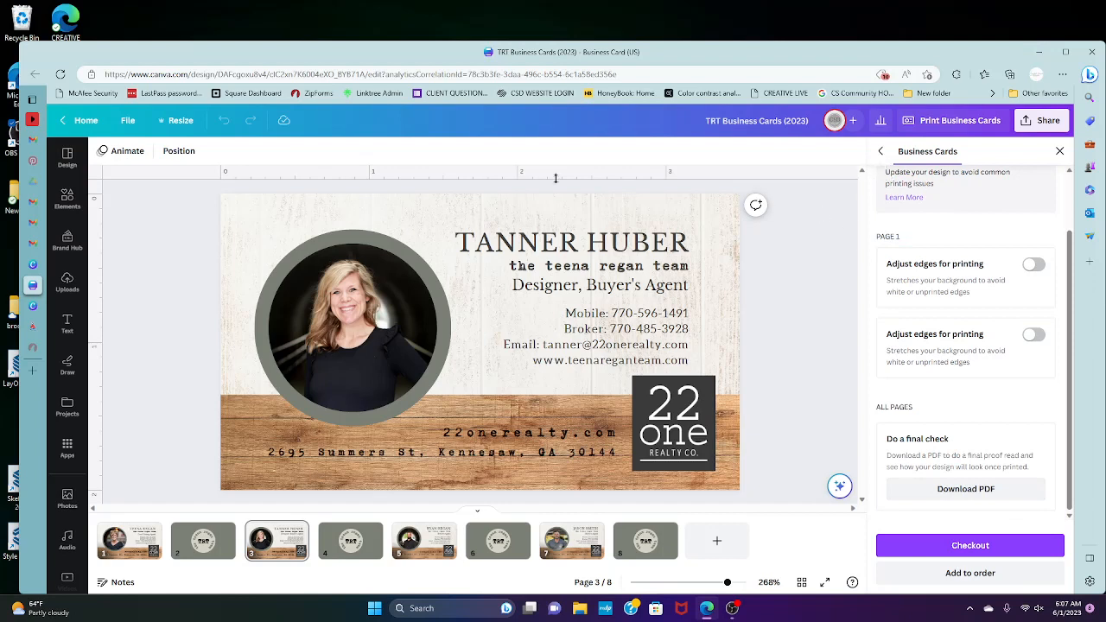
mouse_move(804, 324)
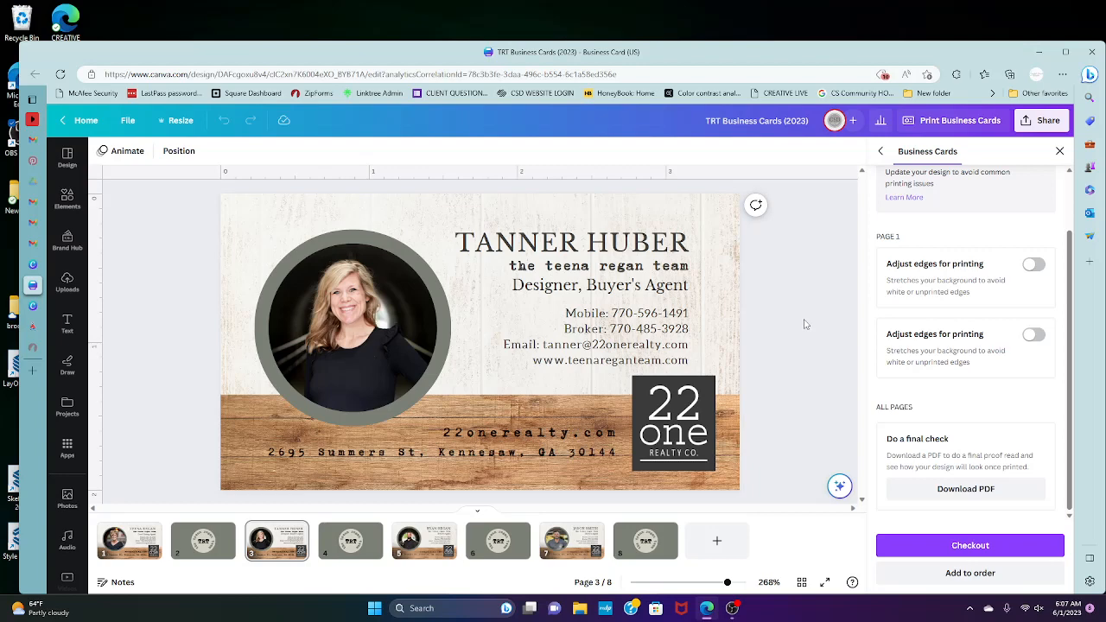